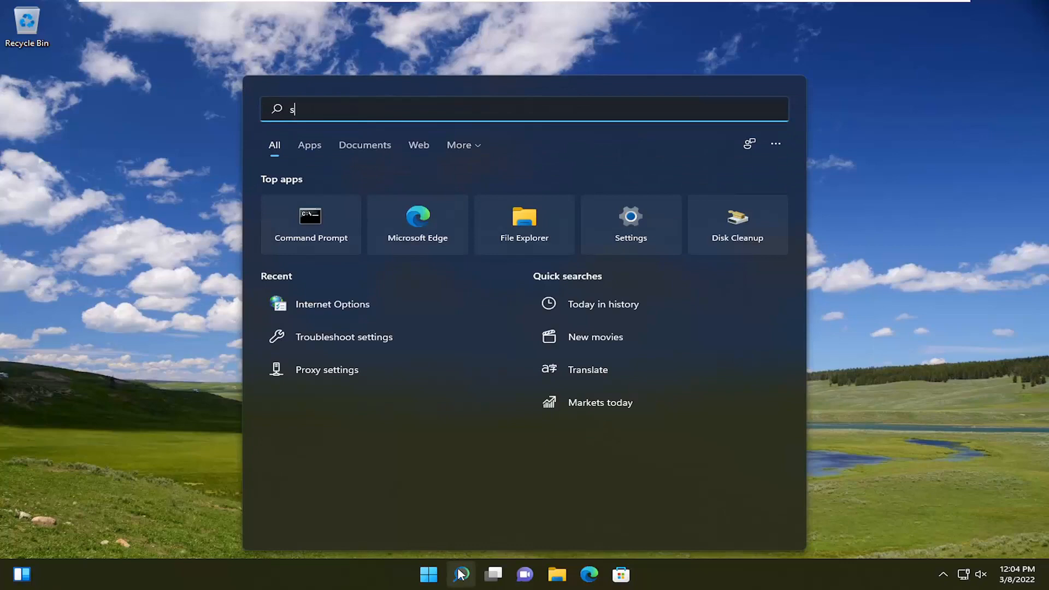
# Launch System Properties by searching for sysdm.cpl from the Start menu
pyautogui.write('ysdm.')
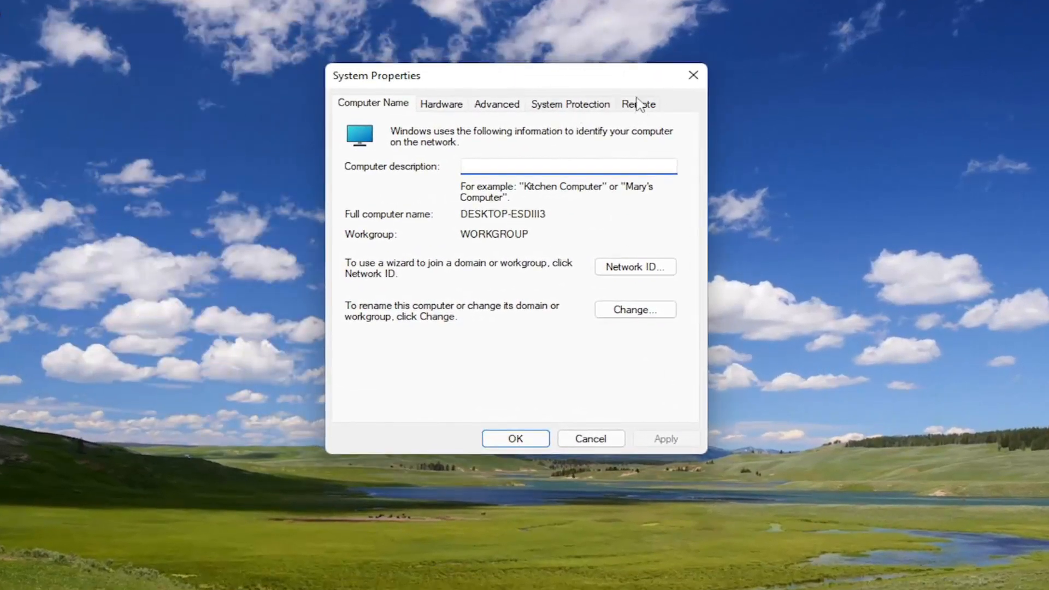
# On the Remote tab, choose 'Allow remote connections to this computer' and accept the sleep warning
pyautogui.click(636, 104)
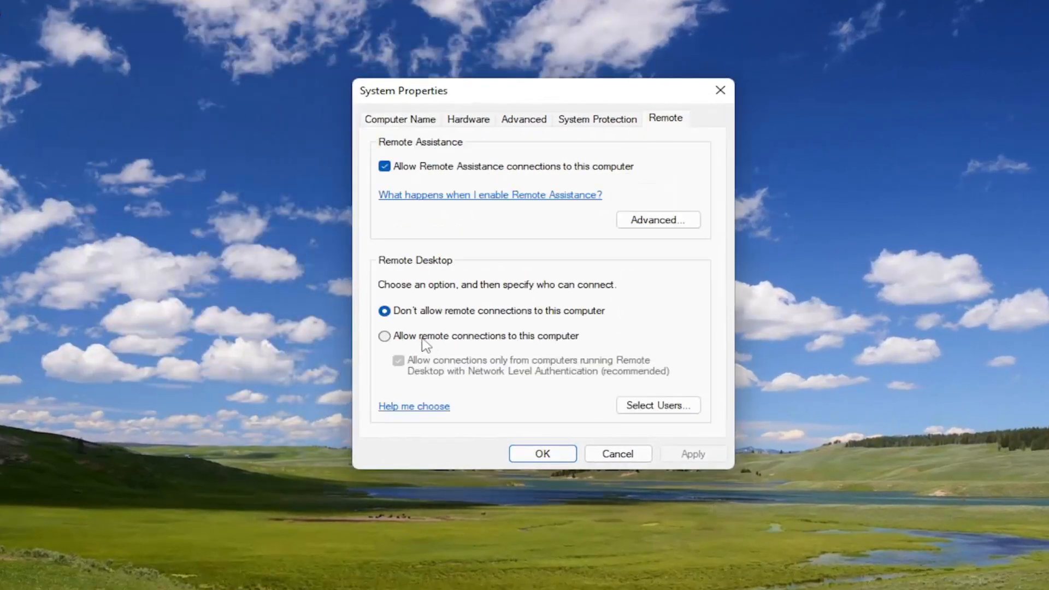
pyautogui.click(385, 336)
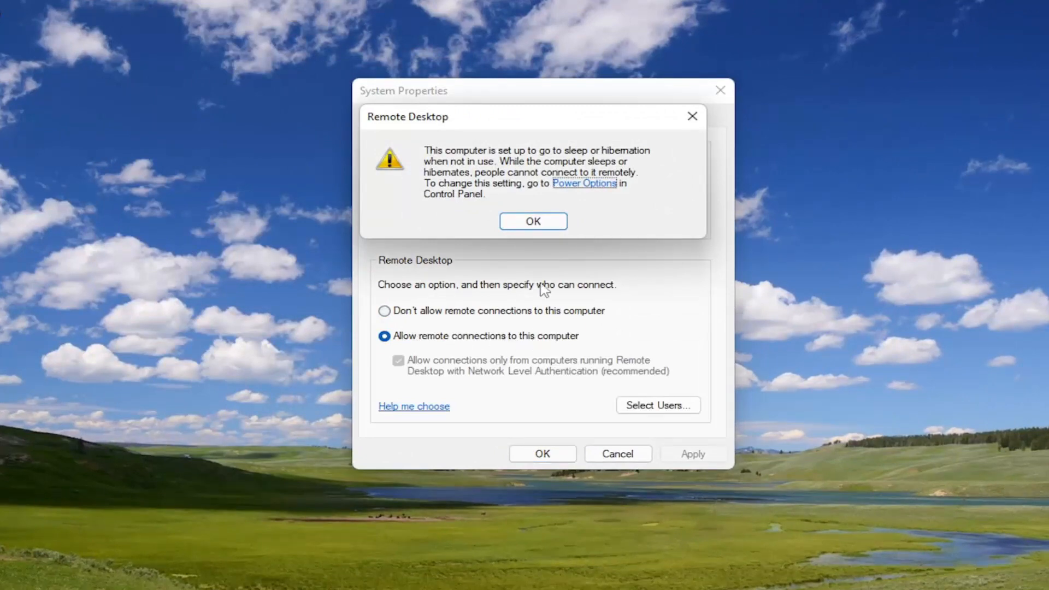
pyautogui.click(532, 221)
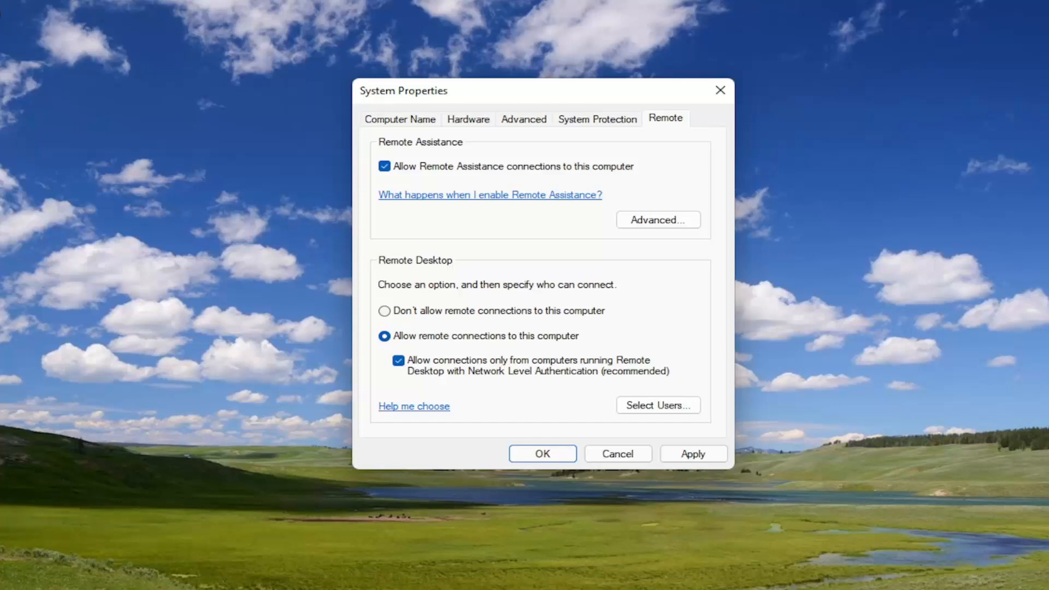
pyautogui.moveTo(970, 355)
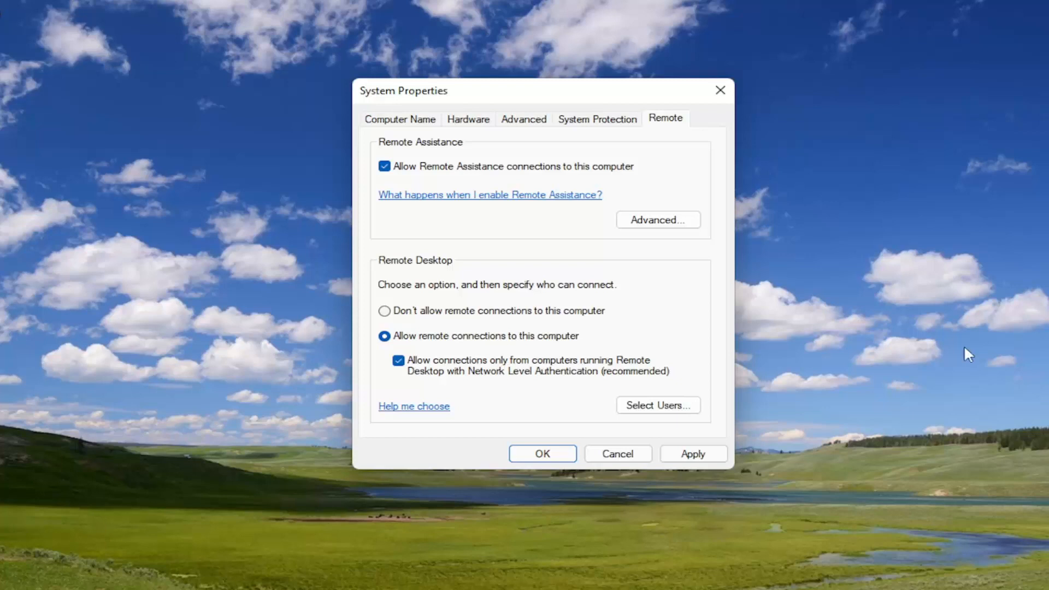
# Clear the Network Level Authentication requirement and confirm with OK to save and close
pyautogui.click(397, 360)
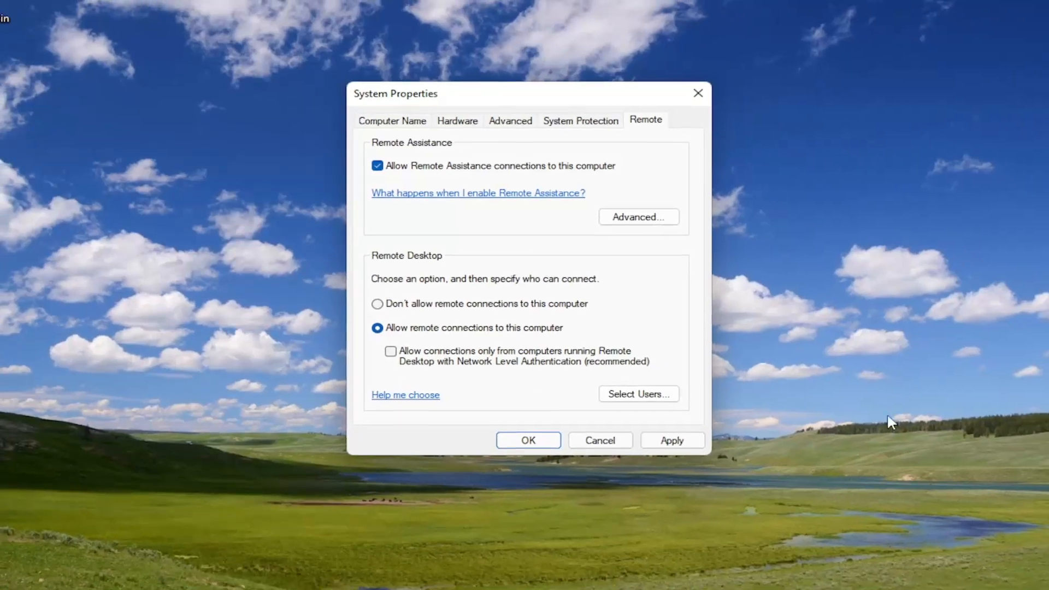
pyautogui.click(527, 441)
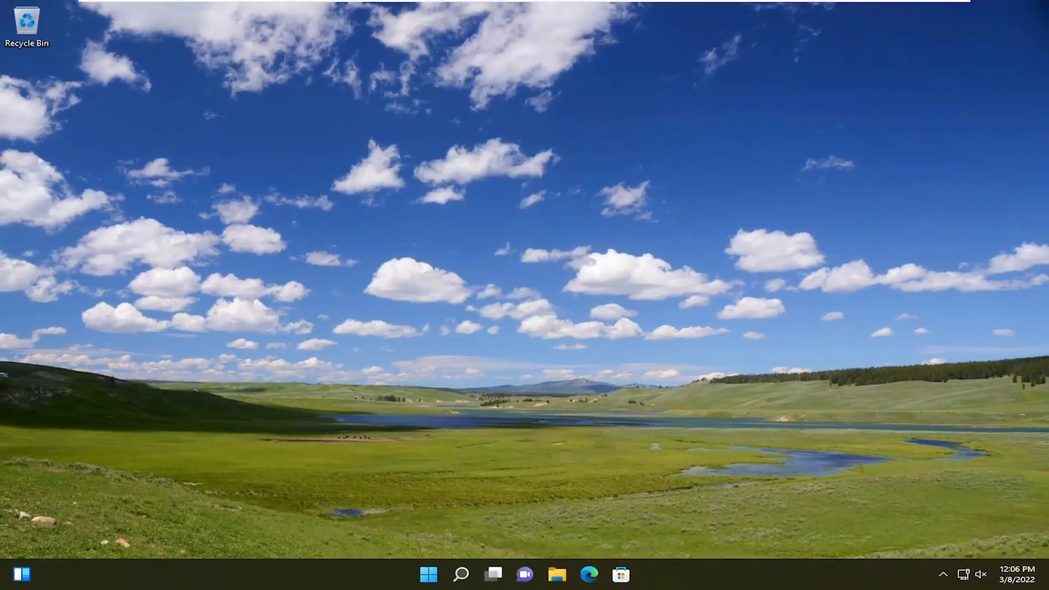